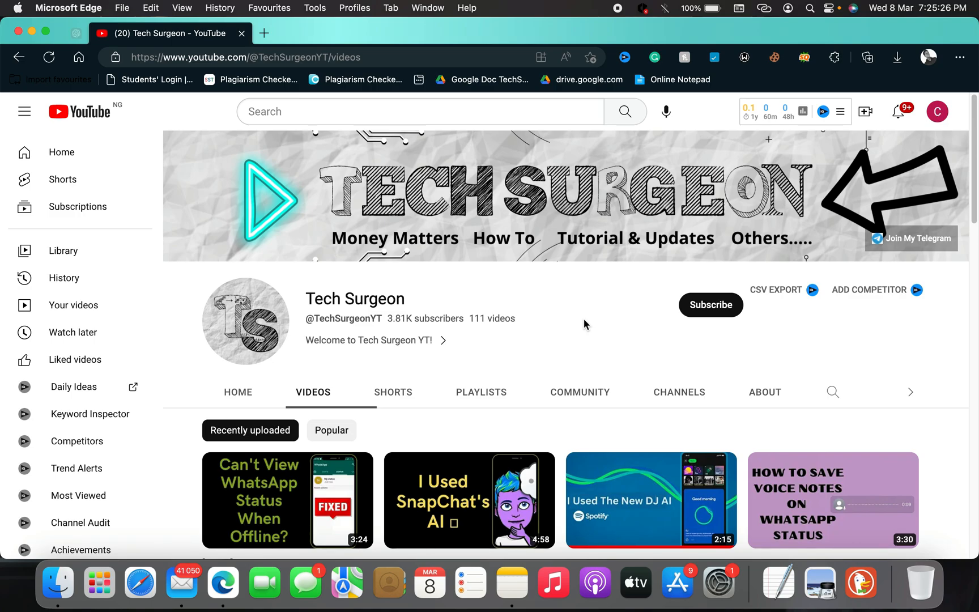
pyautogui.moveTo(631, 324)
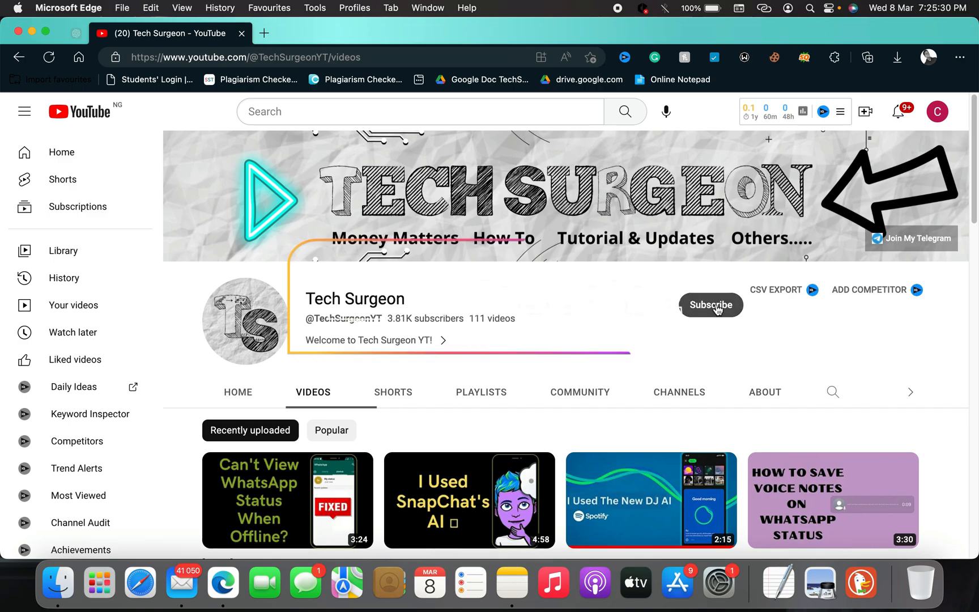
# Subscribe to the Tech Surgeon channel on YouTube
pyautogui.click(712, 304)
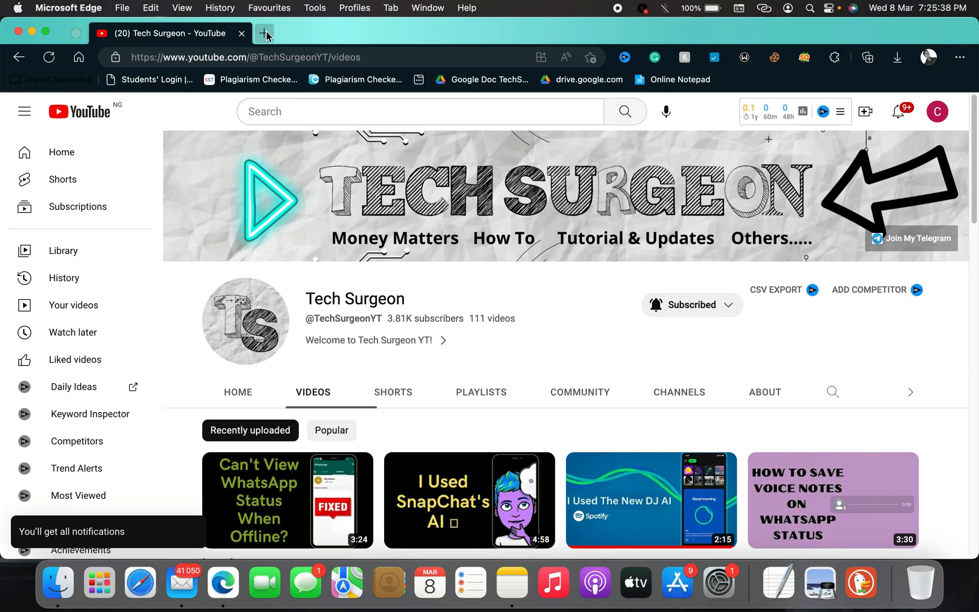
# Load duckduckgo.com in a new browser tab
pyautogui.click(264, 34)
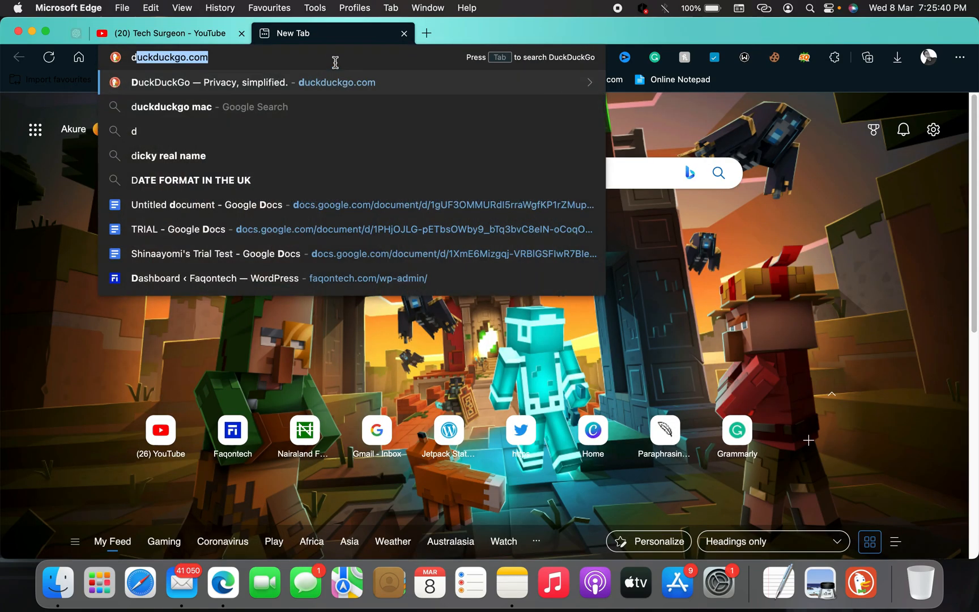
pyautogui.press('Enter')
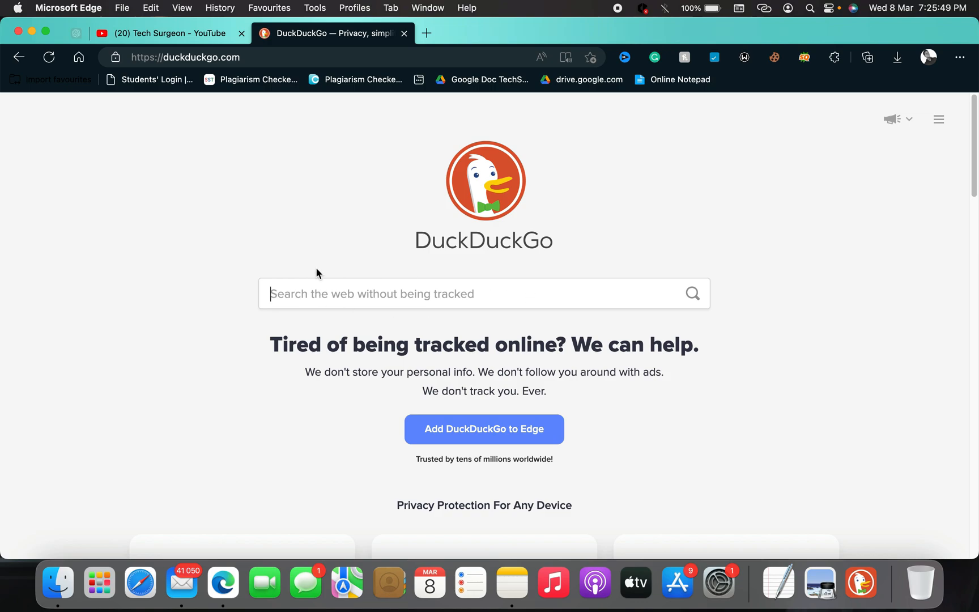
pyautogui.moveTo(490, 445)
pyautogui.write('duckduckgo for m')
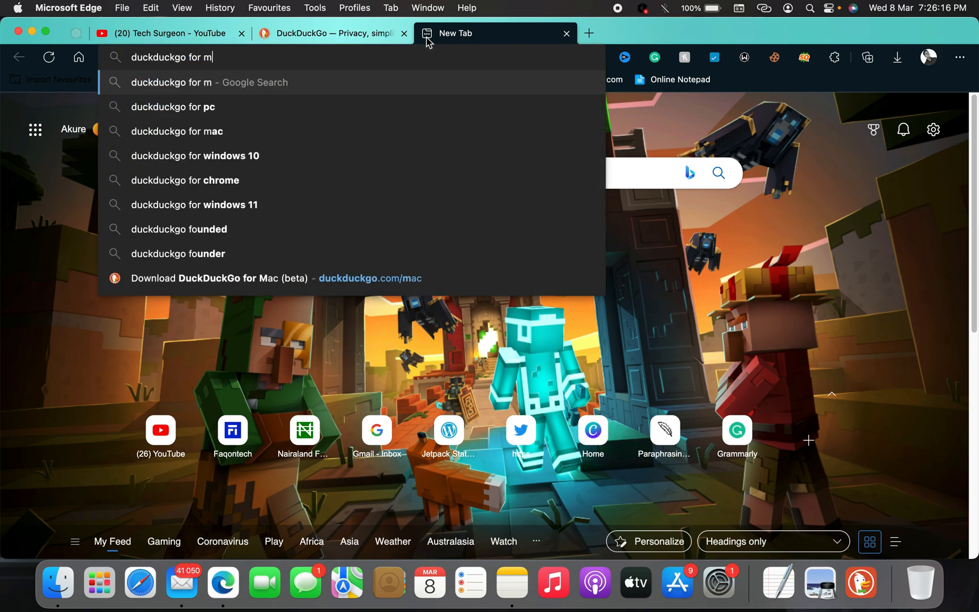
# Search 'duckduckgo for mac', reach the DuckDuckGo for Mac (beta) download page and launch the app
pyautogui.write('ac')
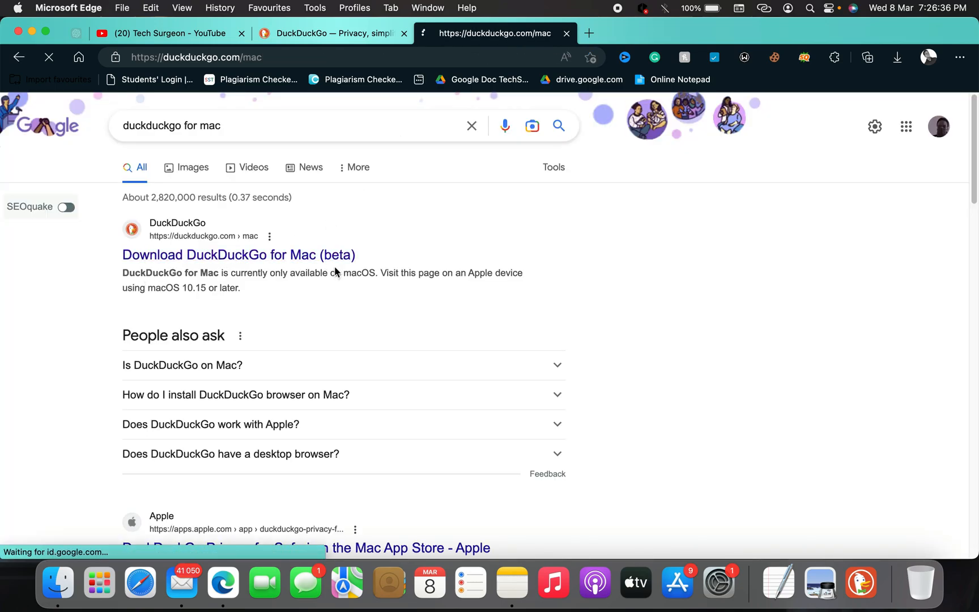
pyautogui.click(238, 255)
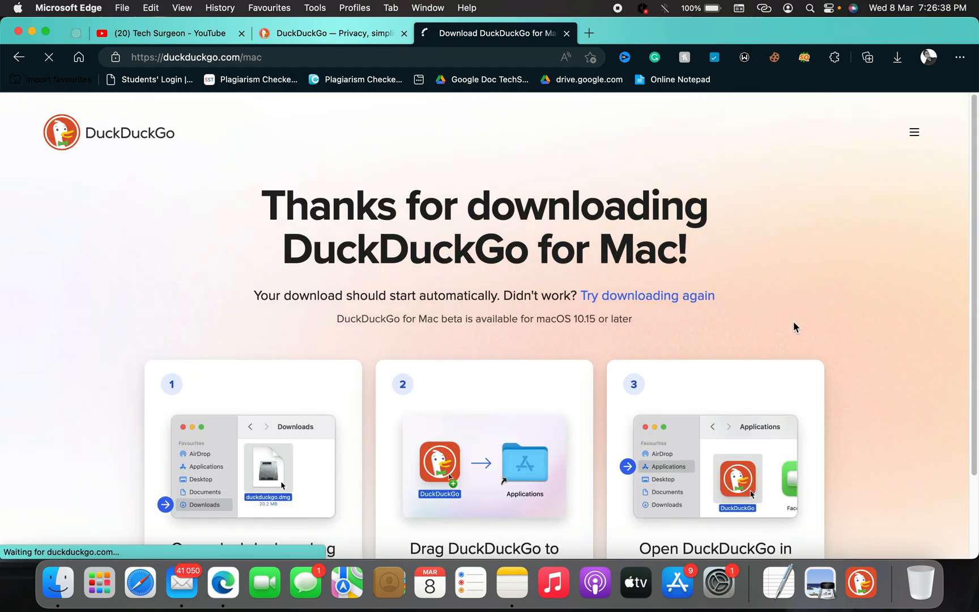
pyautogui.click(897, 57)
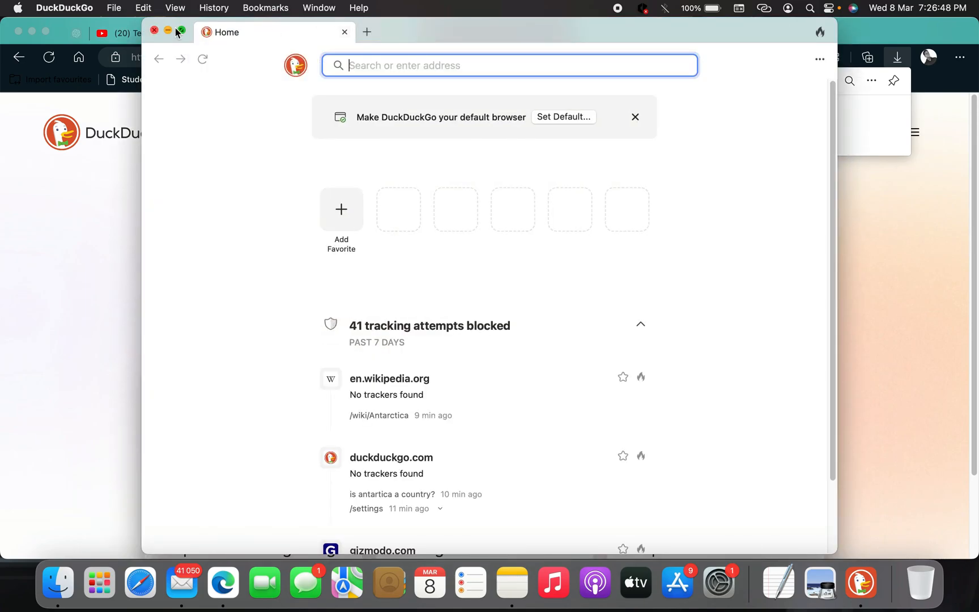
# Maximize the DuckDuckGo browser and search 'is antarctica a country' to show the DuckAssist summary
pyautogui.click(180, 33)
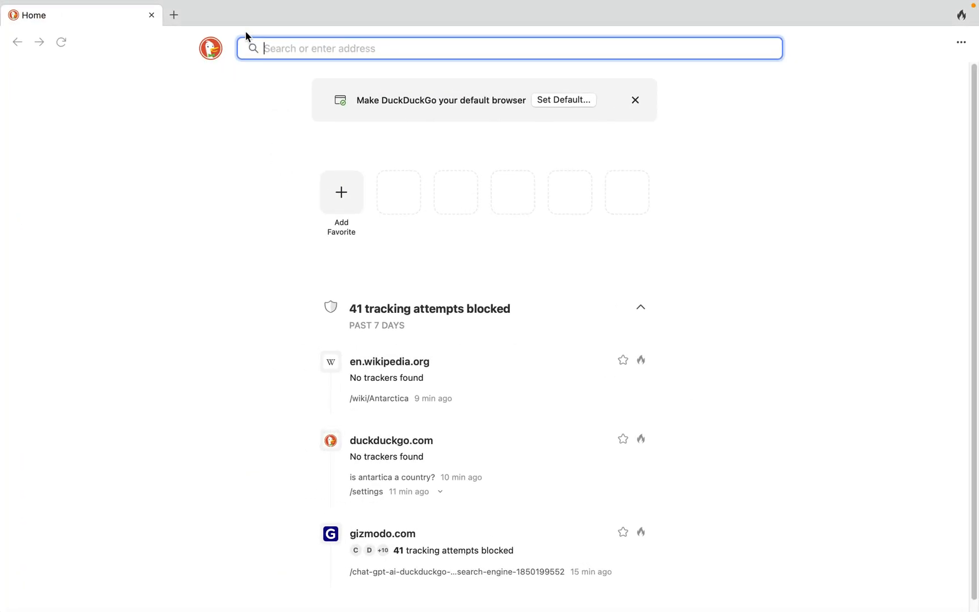
pyautogui.moveTo(345, 72)
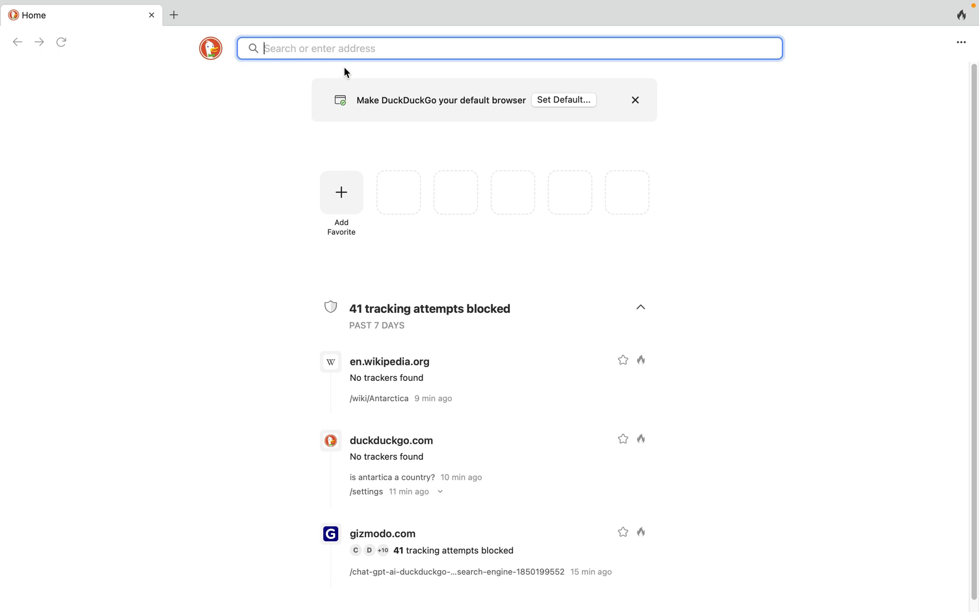
pyautogui.moveTo(487, 39)
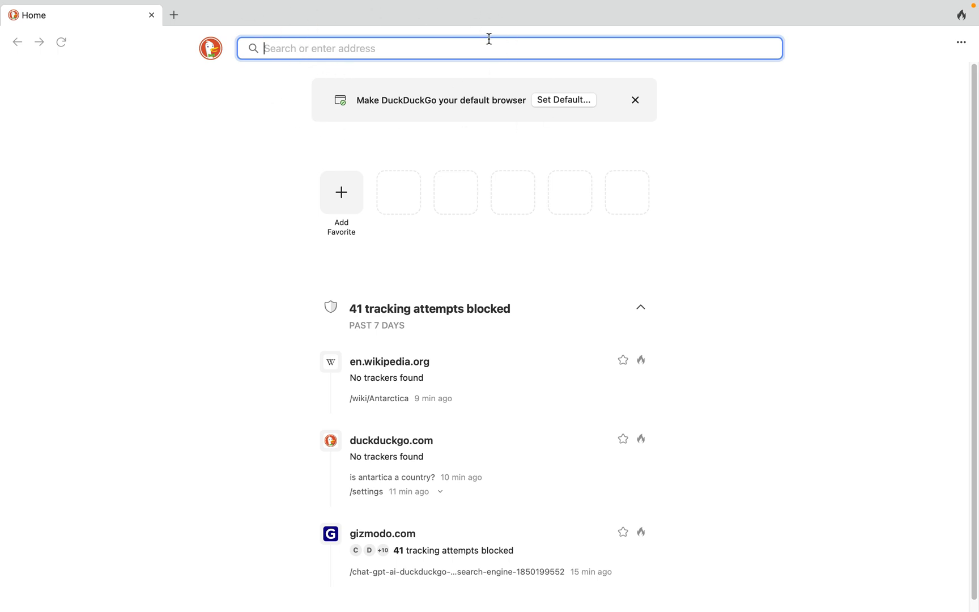
pyautogui.write('is an')
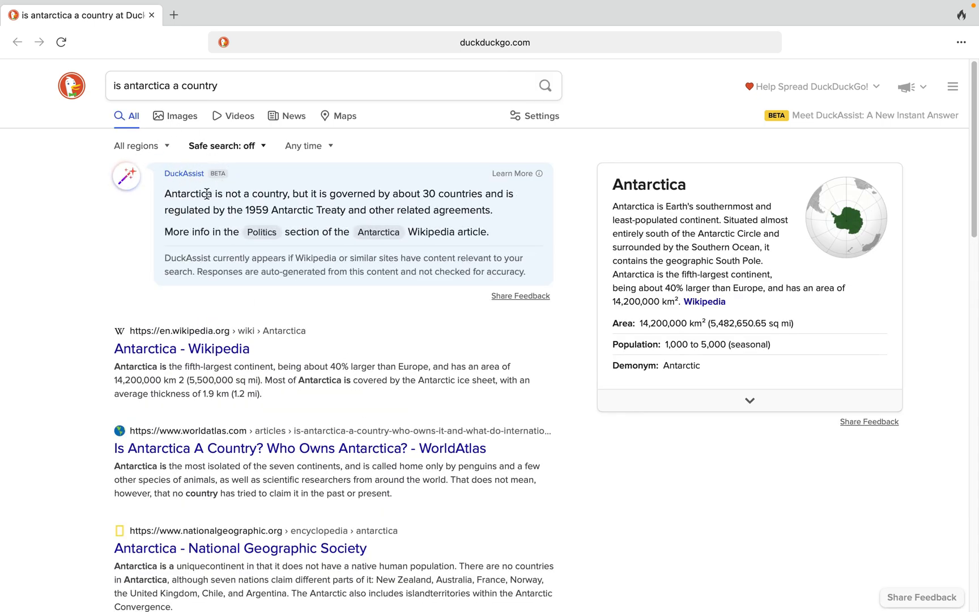
pyautogui.moveTo(181, 150)
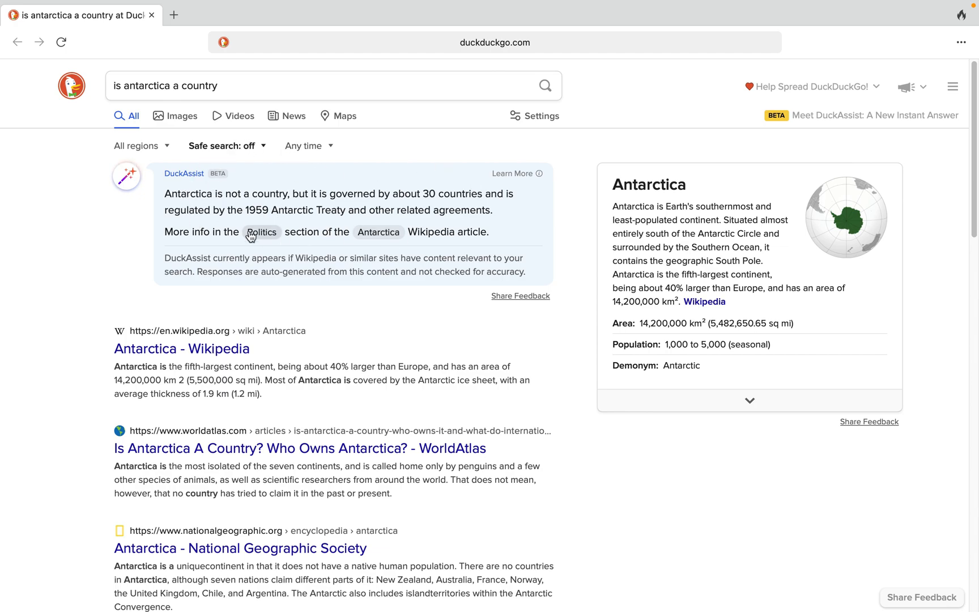
pyautogui.moveTo(362, 239)
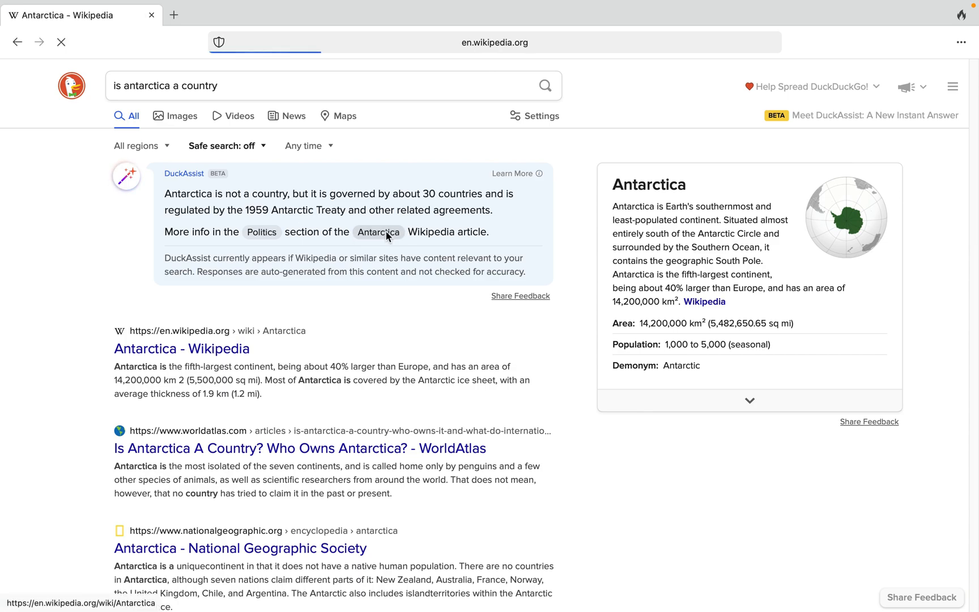
pyautogui.click(378, 232)
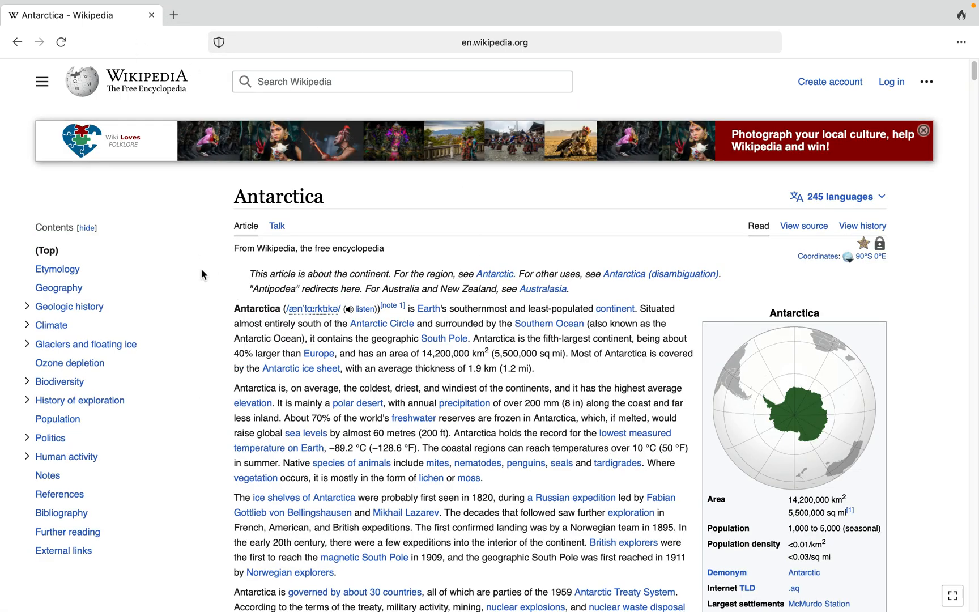
pyautogui.moveTo(195, 133)
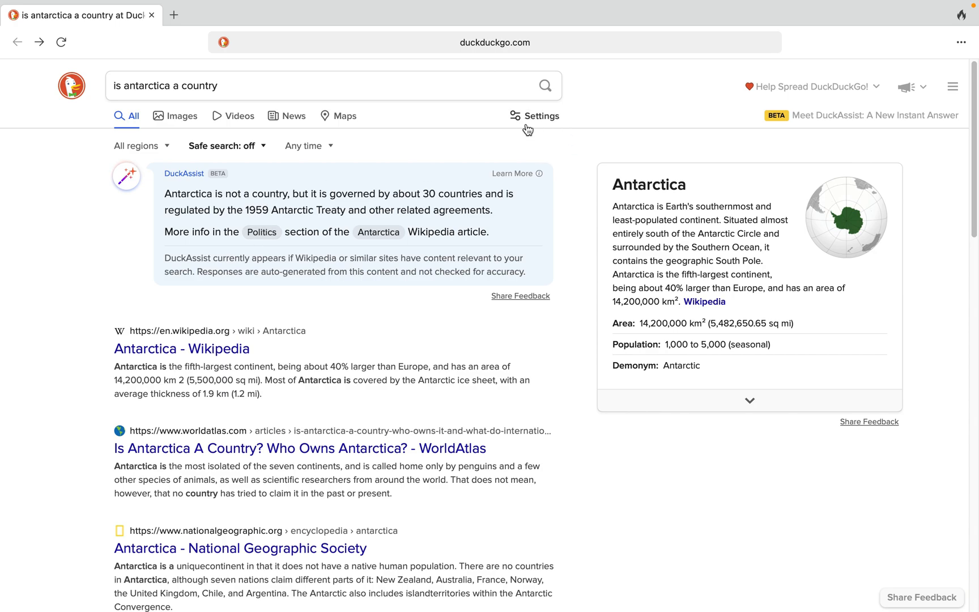
# Turn Instant Answers off on the full DuckDuckGo search settings page
pyautogui.click(535, 115)
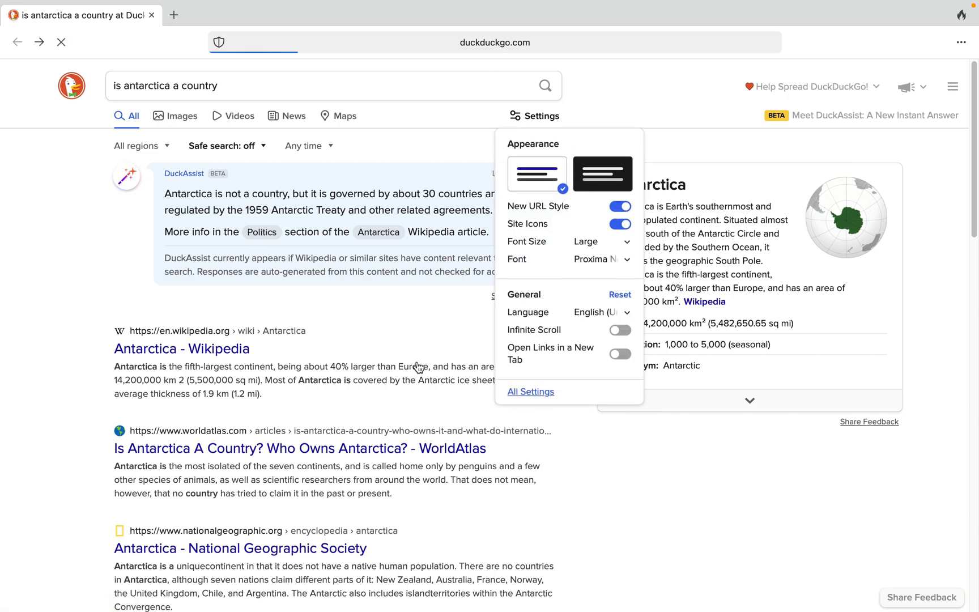
pyautogui.click(530, 392)
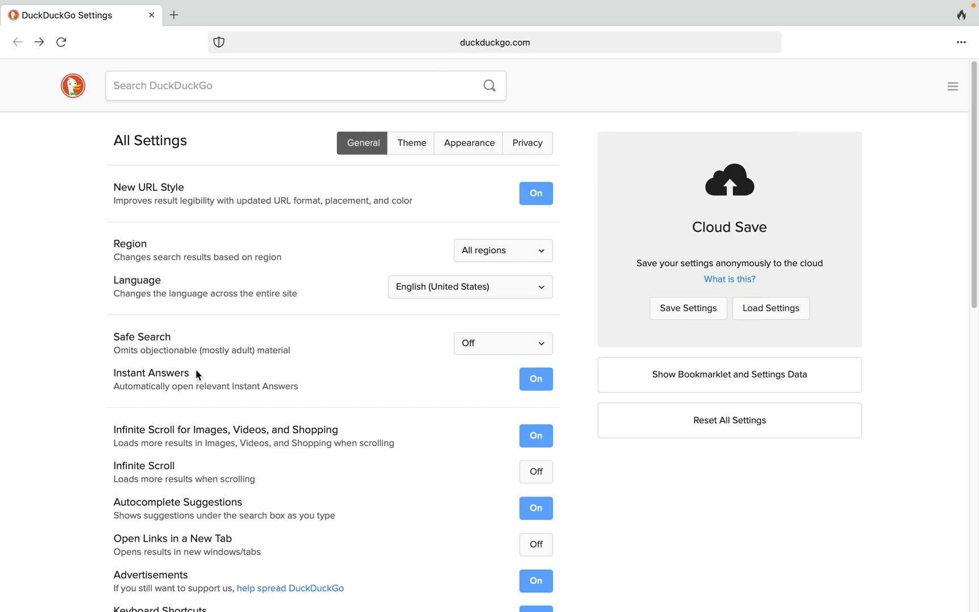
pyautogui.moveTo(149, 388)
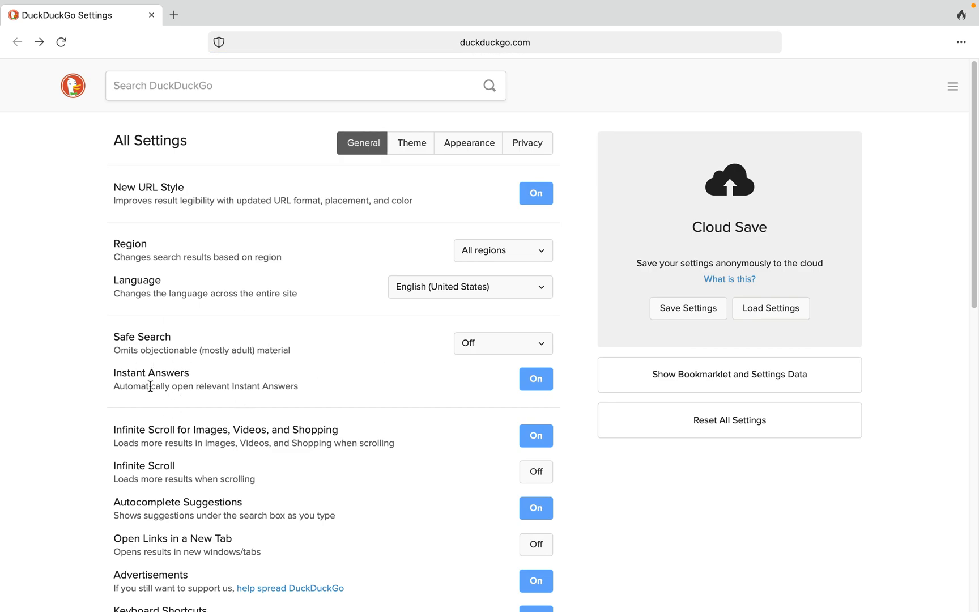
pyautogui.click(536, 380)
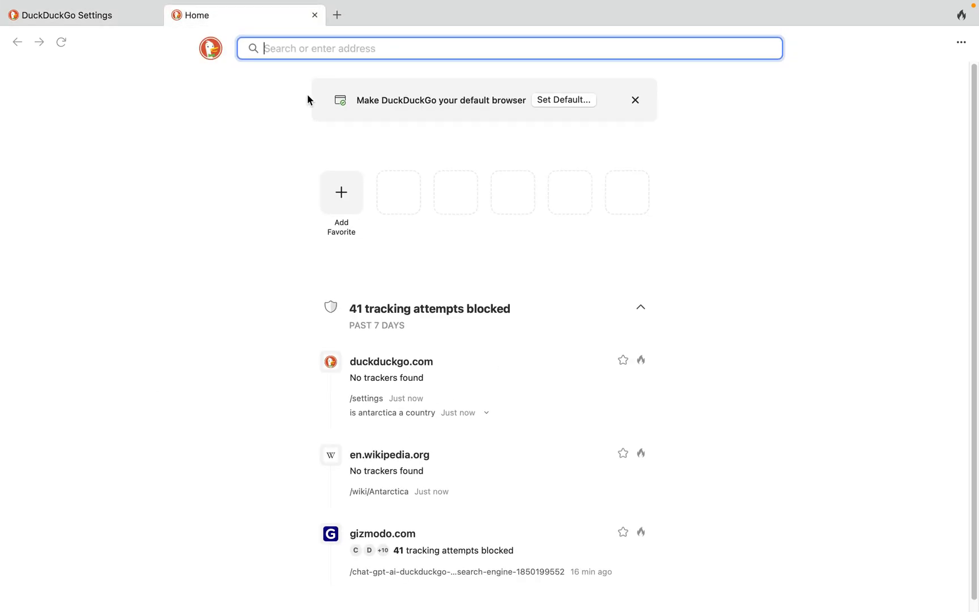
# Rerun 'is antarctica a country' without DuckAssist, confirm Instant Answers is Off, and return to the Tech Surgeon YouTube tab
pyautogui.write('is an')
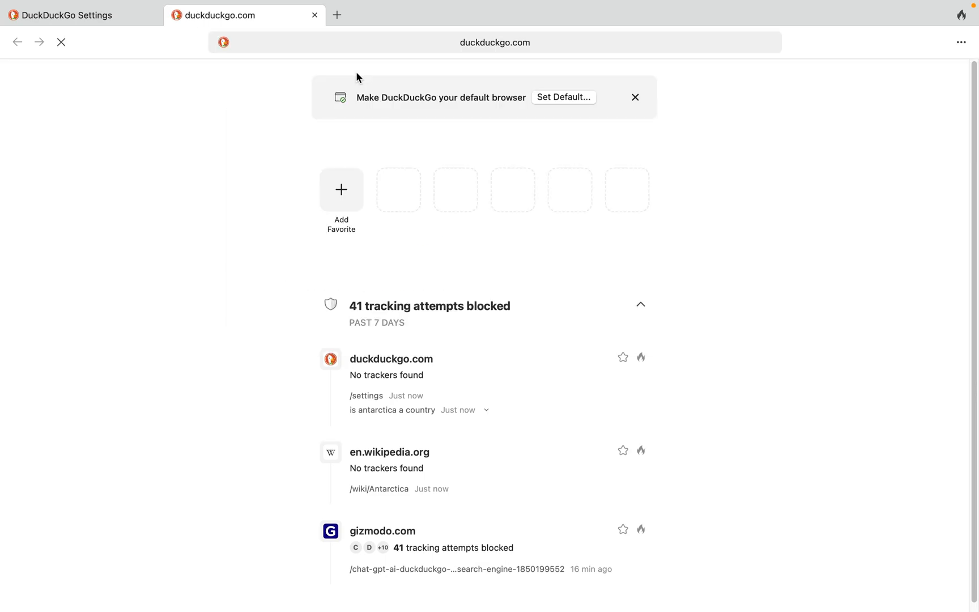
pyautogui.click(392, 410)
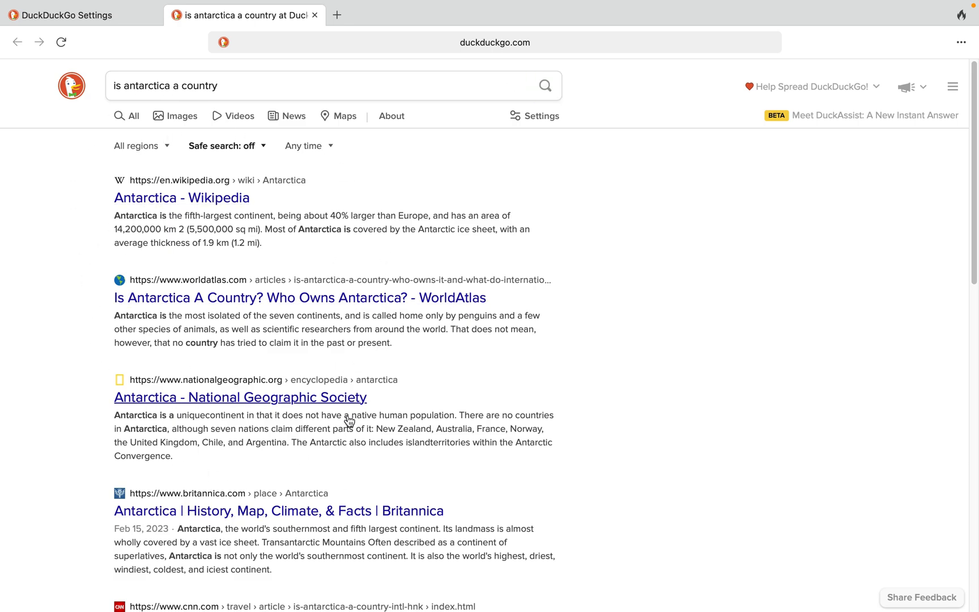
pyautogui.click(68, 16)
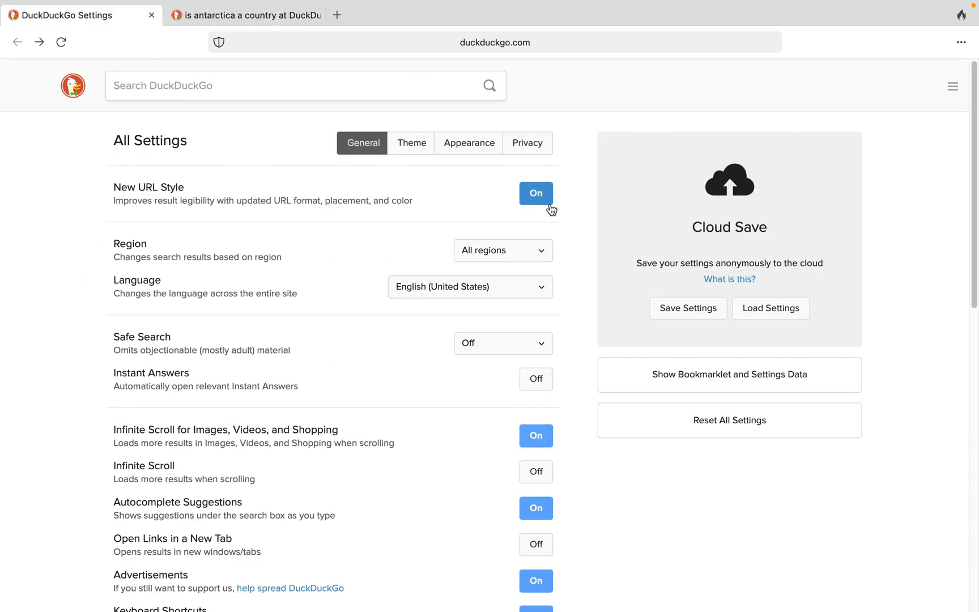
pyautogui.moveTo(534, 480)
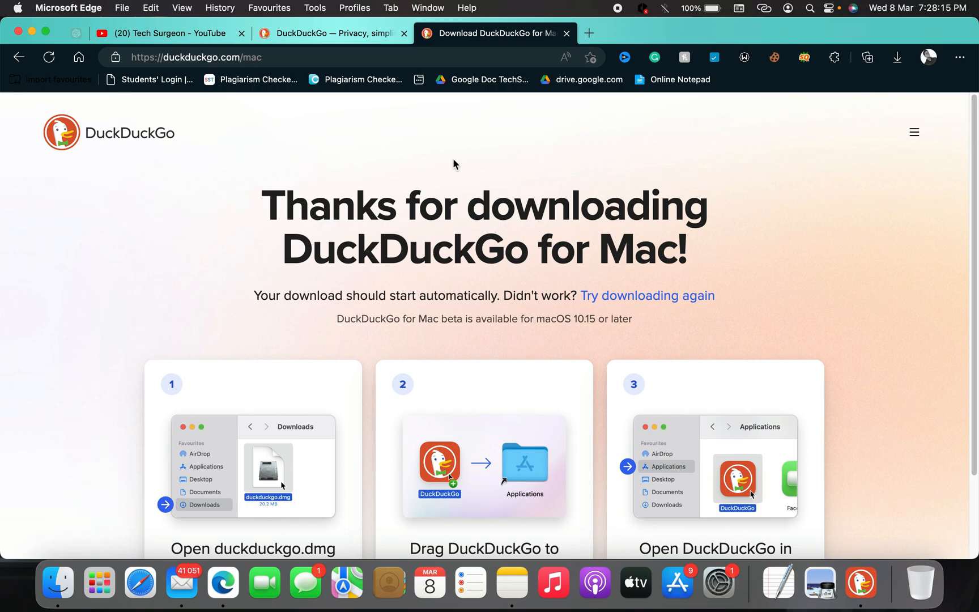
pyautogui.click(164, 33)
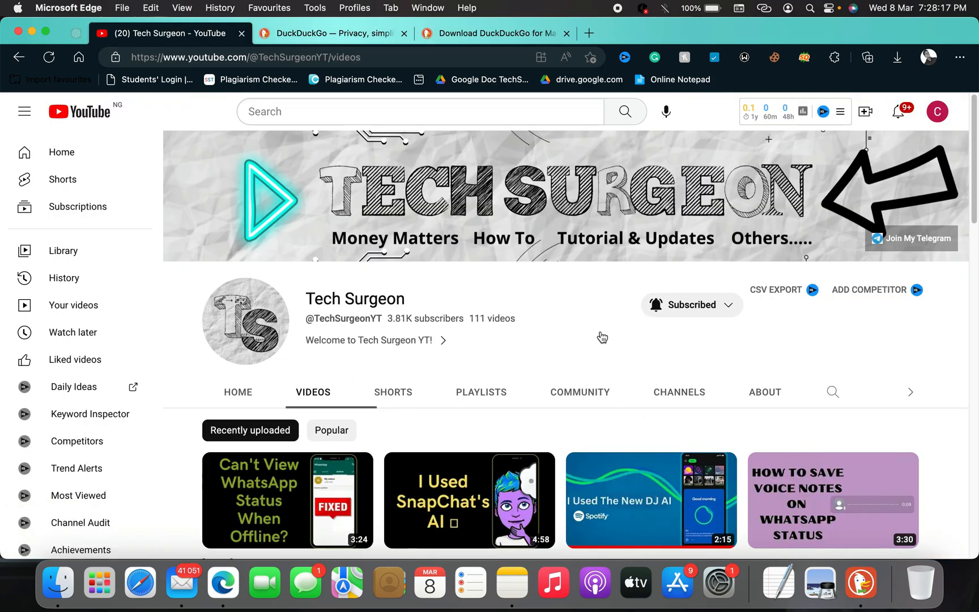